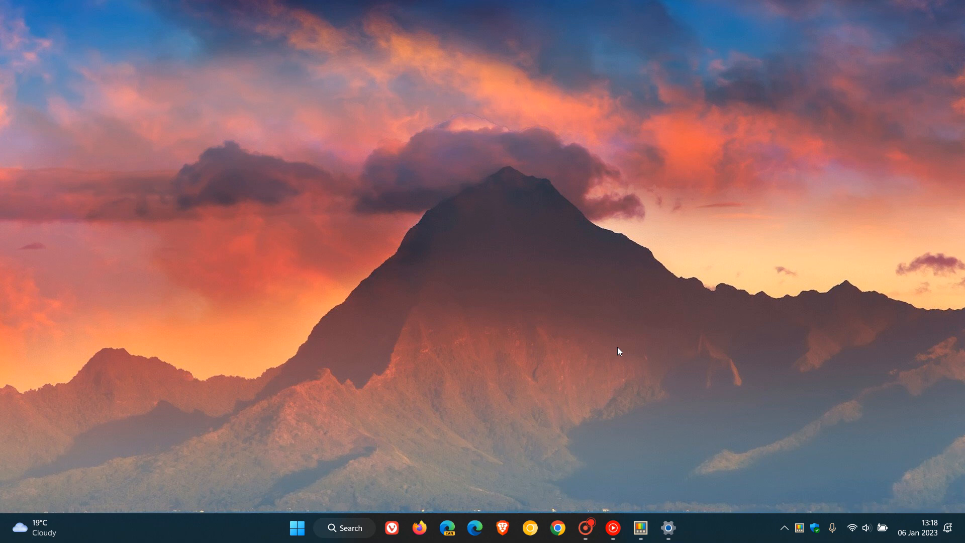
{"action": "mouse_move", "coordinate": [417, 162]}
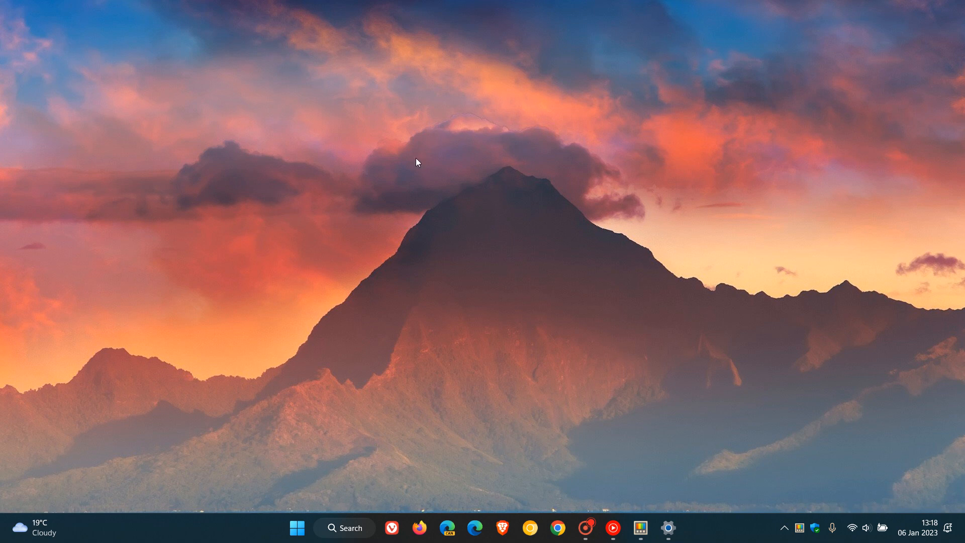
{"action": "mouse_move", "coordinate": [639, 296]}
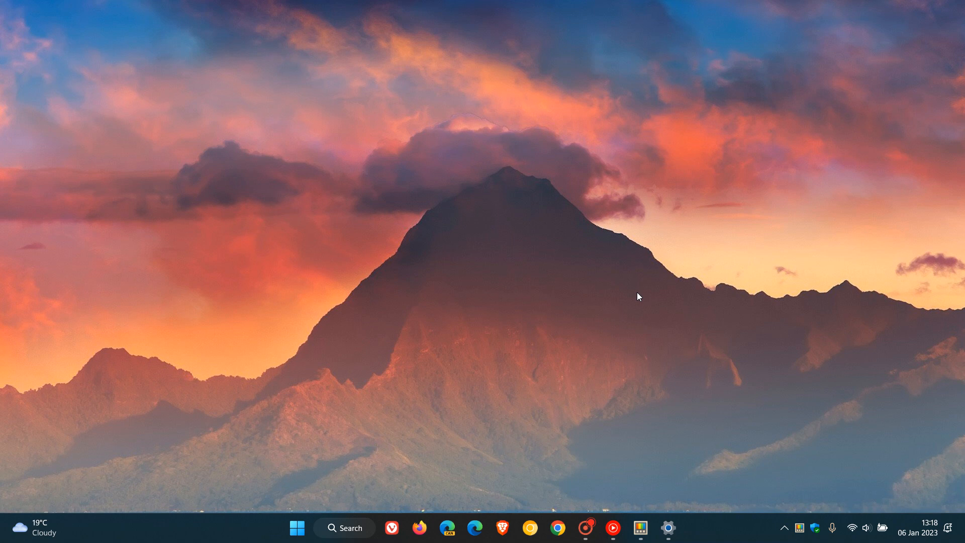
Step: Launch PowerToys Settings from the taskbar, landing on the General page (v0.66.0)
{"action": "left_click", "coordinate": [640, 528]}
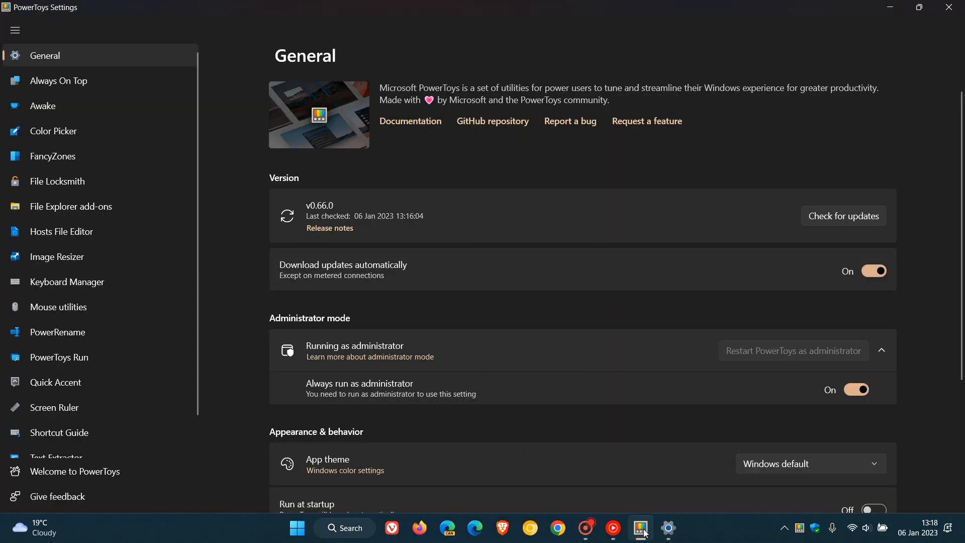
{"action": "mouse_move", "coordinate": [296, 209]}
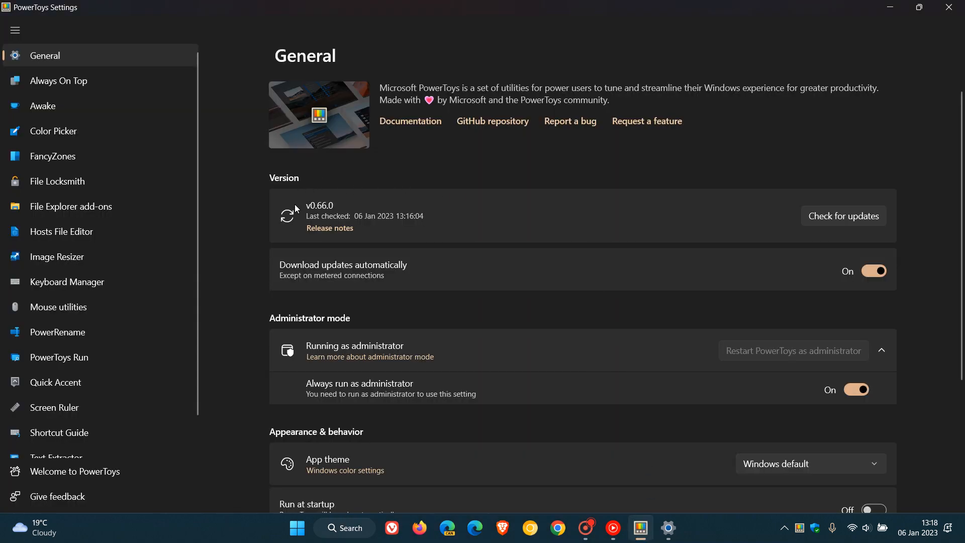
{"action": "mouse_move", "coordinate": [302, 192]}
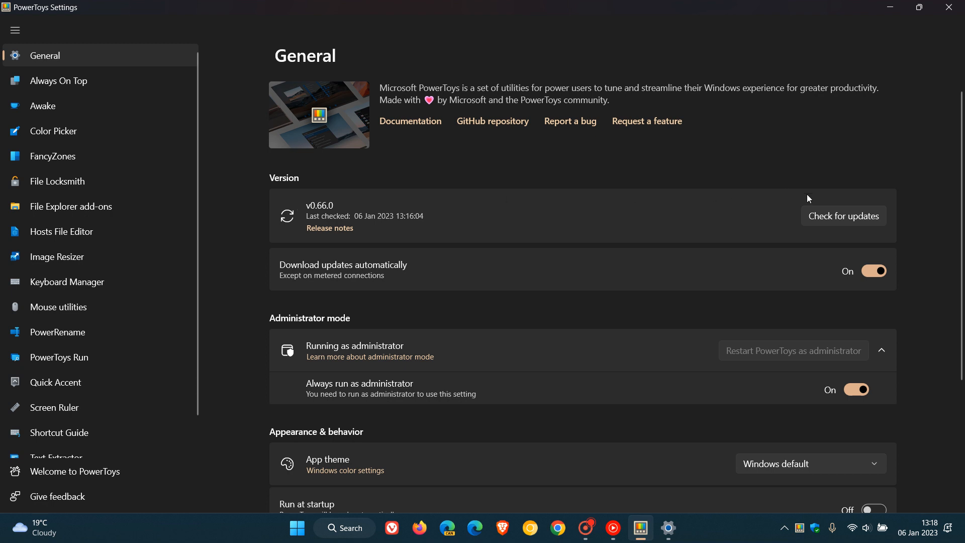
Step: Run an update check confirming PowerToys v0.66.0 is up to date
{"action": "left_click", "coordinate": [842, 216]}
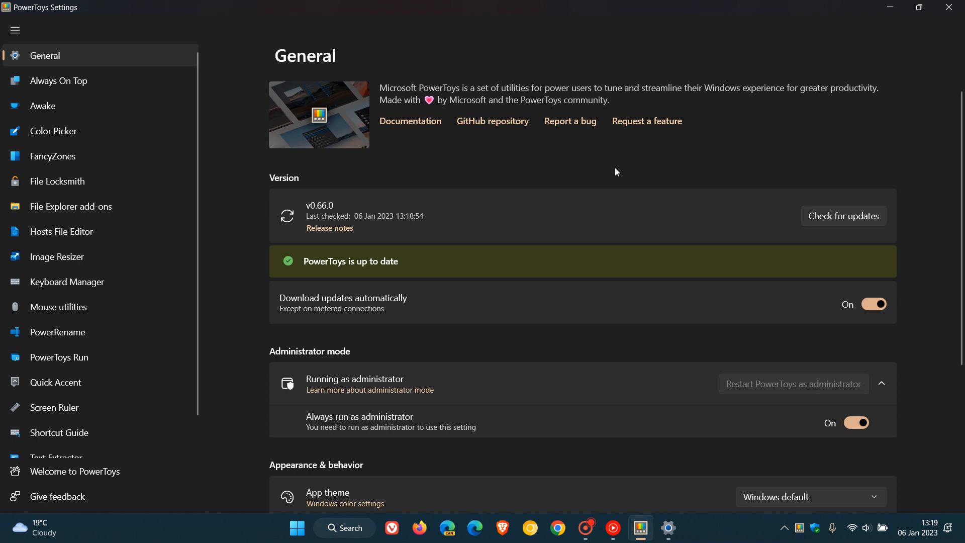
{"action": "mouse_move", "coordinate": [624, 174]}
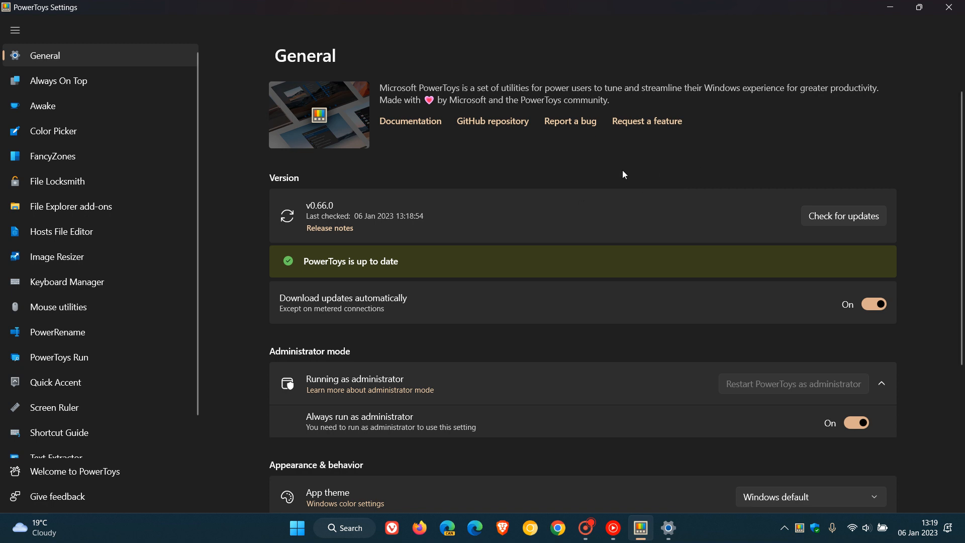
{"action": "mouse_move", "coordinate": [593, 150]}
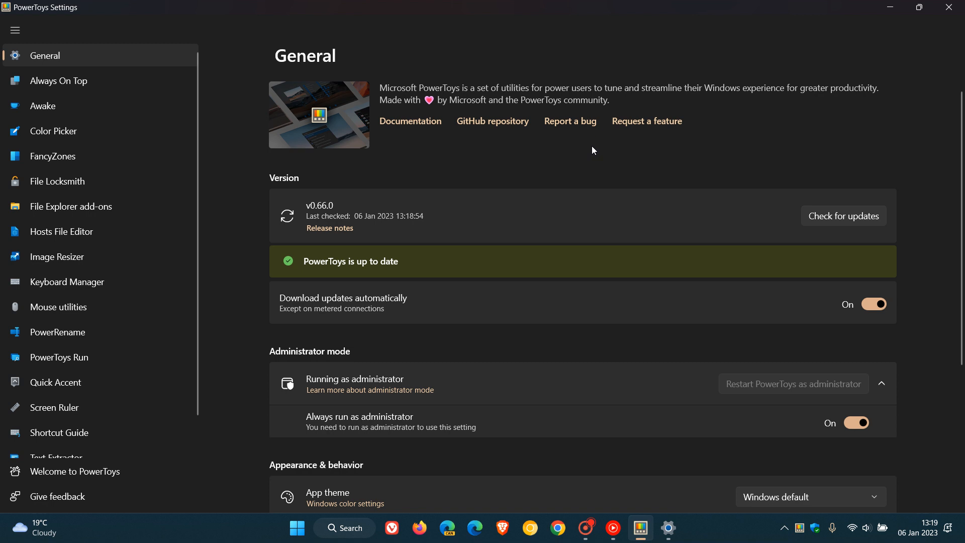
{"action": "mouse_move", "coordinate": [607, 170]}
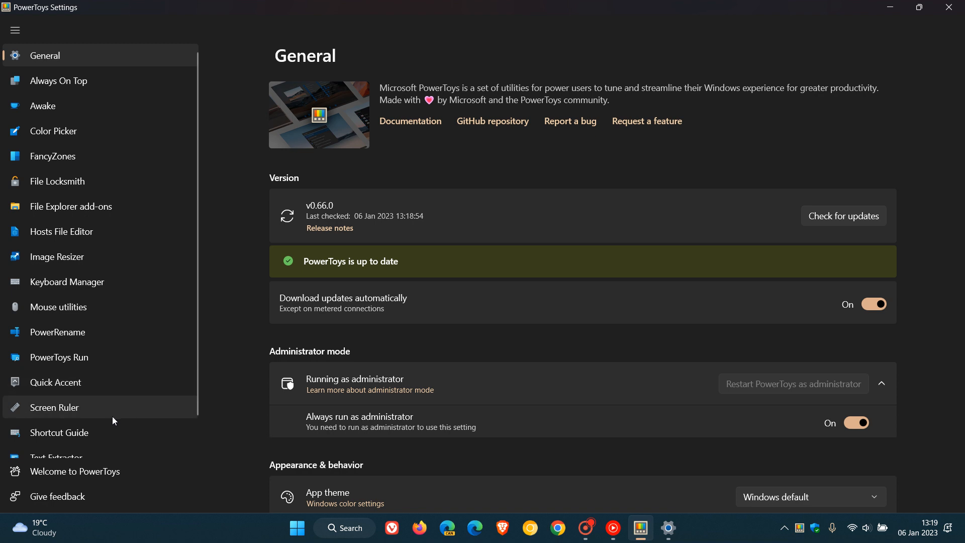
{"action": "mouse_move", "coordinate": [122, 220]}
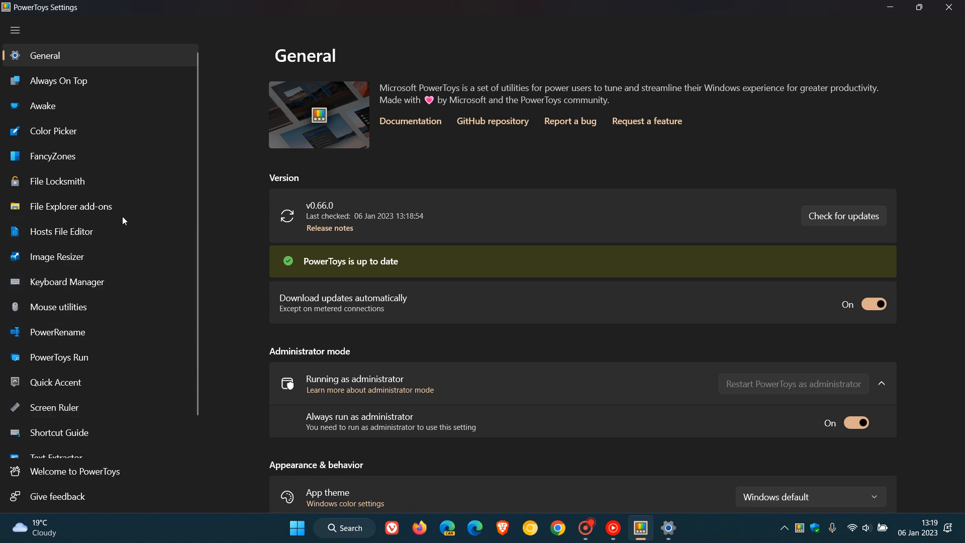
{"action": "mouse_move", "coordinate": [136, 183]}
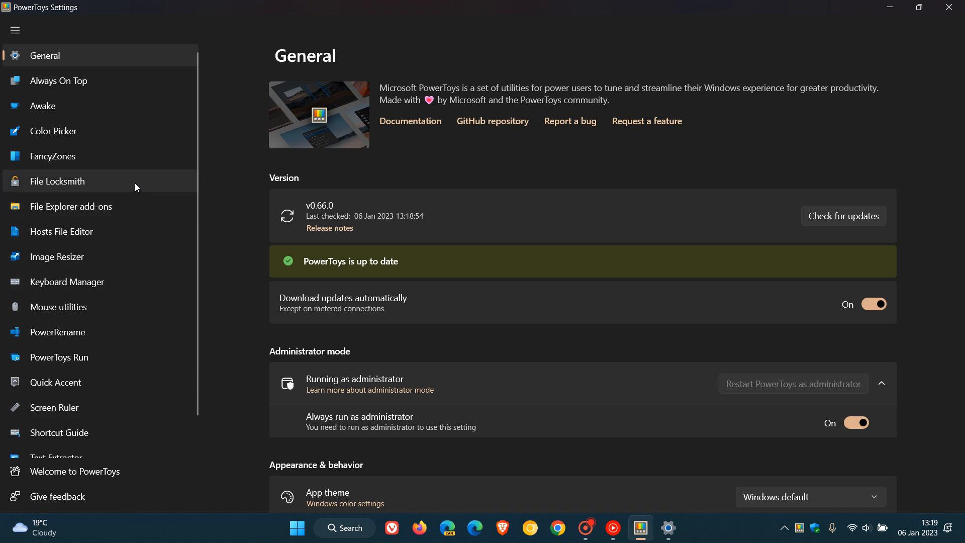
{"action": "mouse_move", "coordinate": [147, 398]}
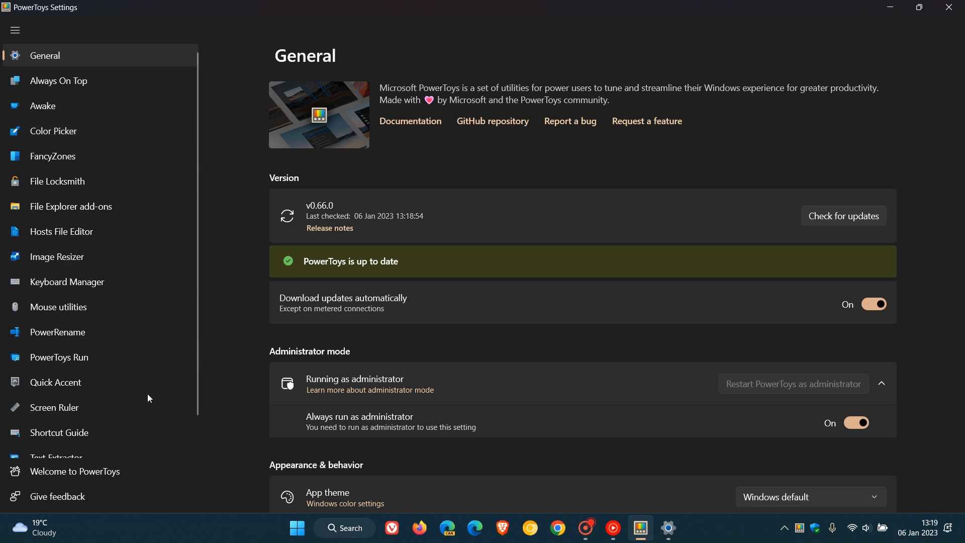
{"action": "mouse_move", "coordinate": [591, 167]}
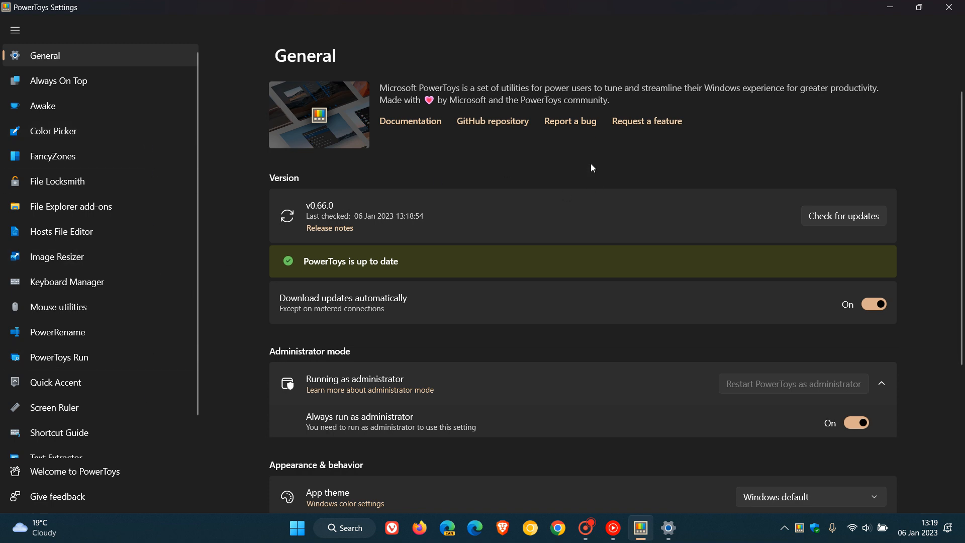
{"action": "mouse_move", "coordinate": [842, 216]}
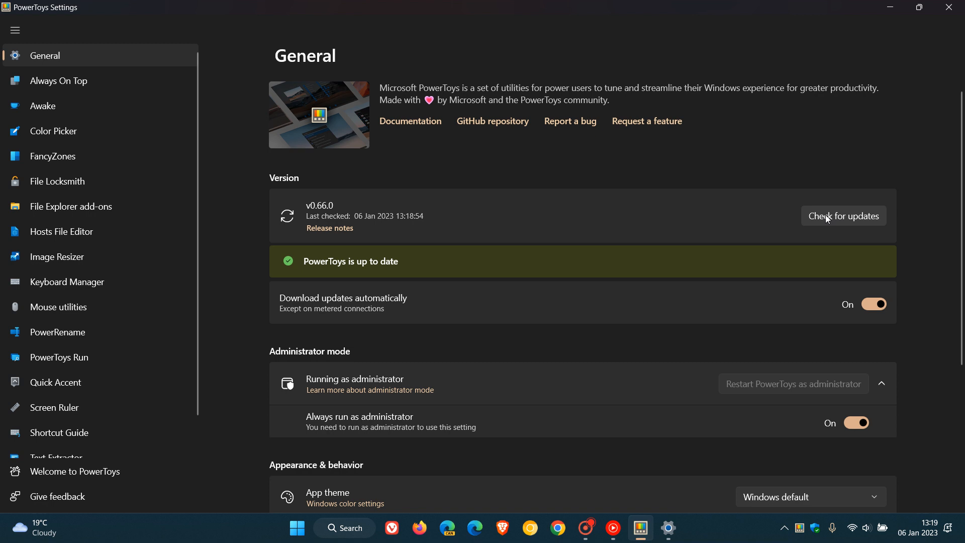
Step: Run a second update check, again reporting v0.66.0 up to date at 13:19:22
{"action": "left_click", "coordinate": [843, 216]}
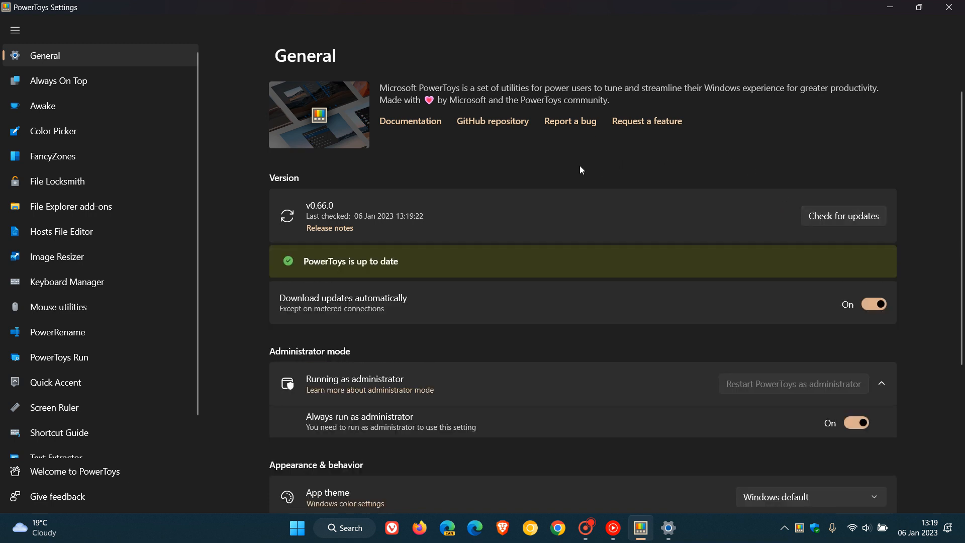
{"action": "mouse_move", "coordinate": [345, 192]}
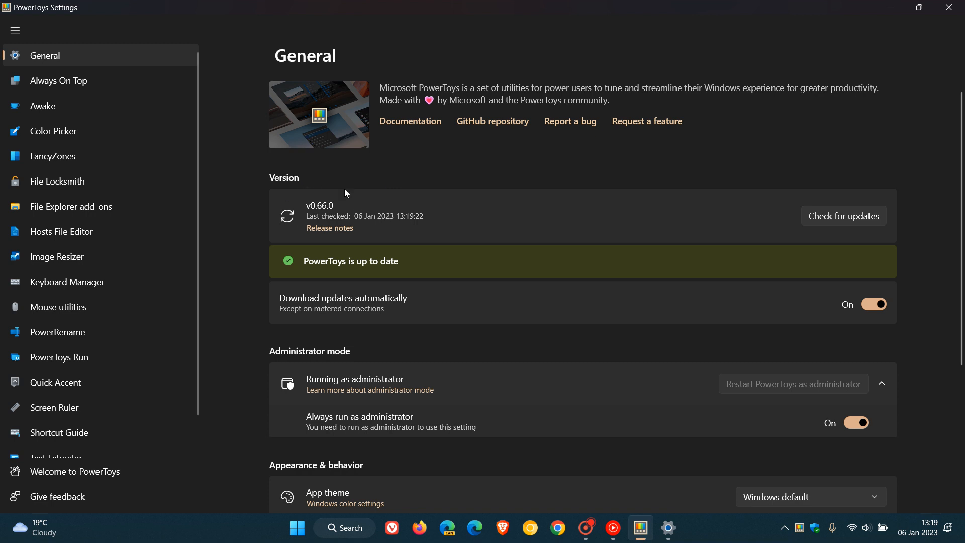
{"action": "mouse_move", "coordinate": [624, 168]}
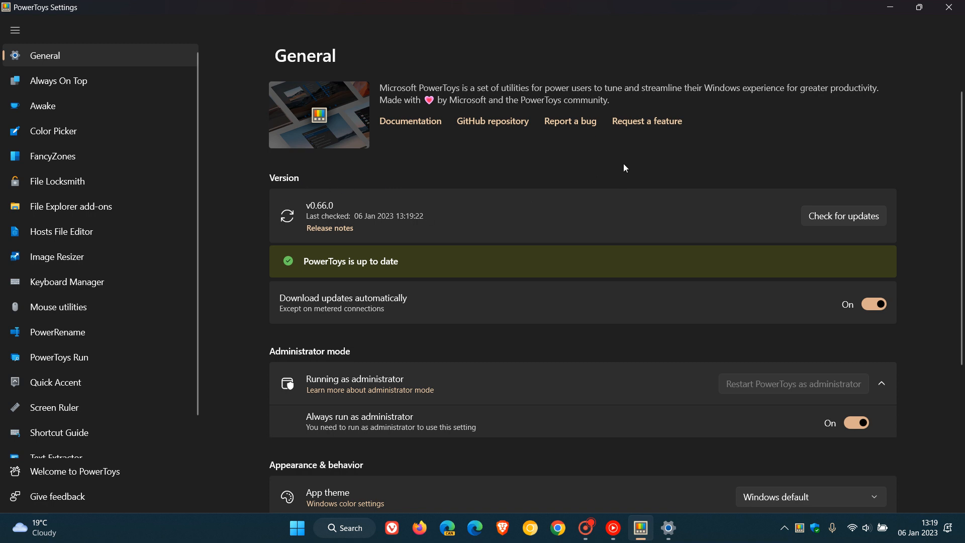
{"action": "mouse_move", "coordinate": [619, 150]}
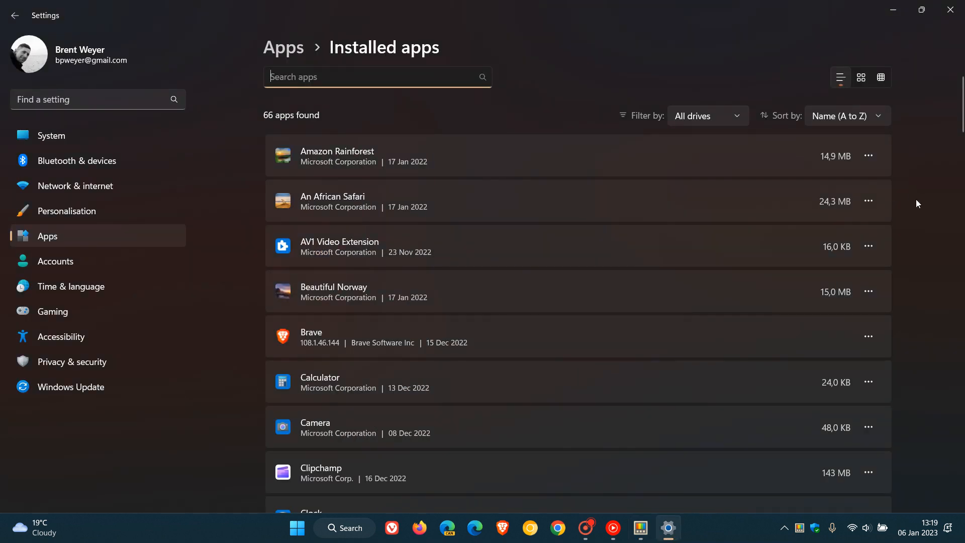
{"action": "scroll", "scroll_direction": "down", "scroll_amount": 3}
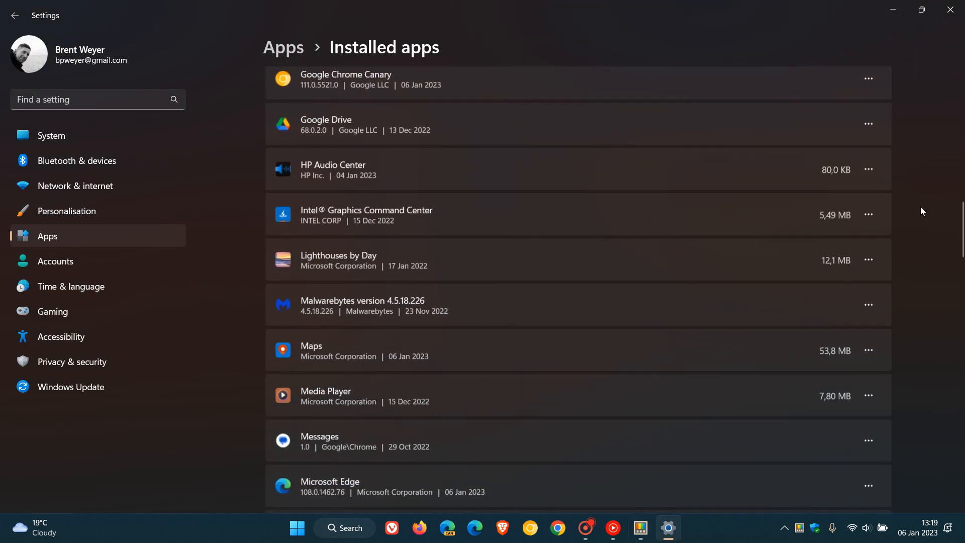
{"action": "scroll", "scroll_direction": "down", "scroll_amount": 3}
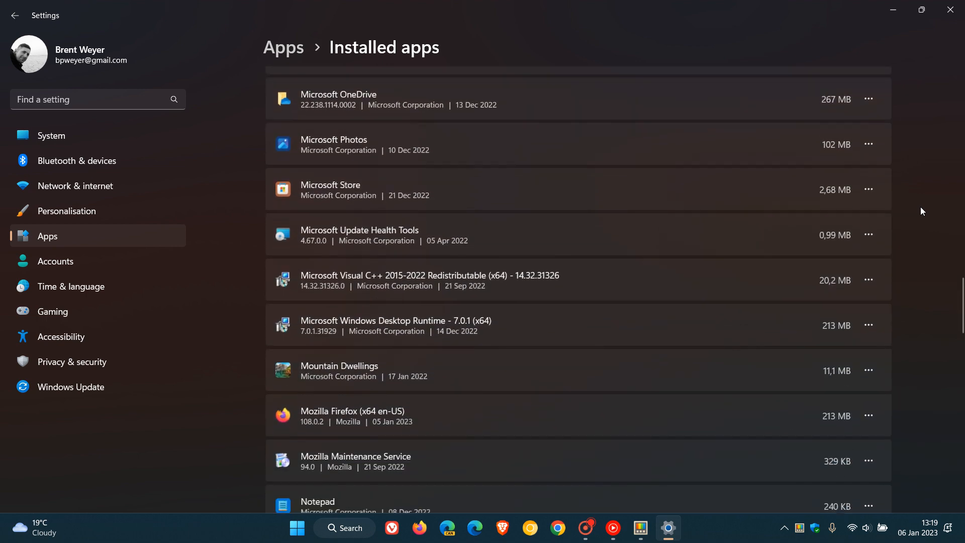
{"action": "scroll", "scroll_direction": "down", "scroll_amount": 3}
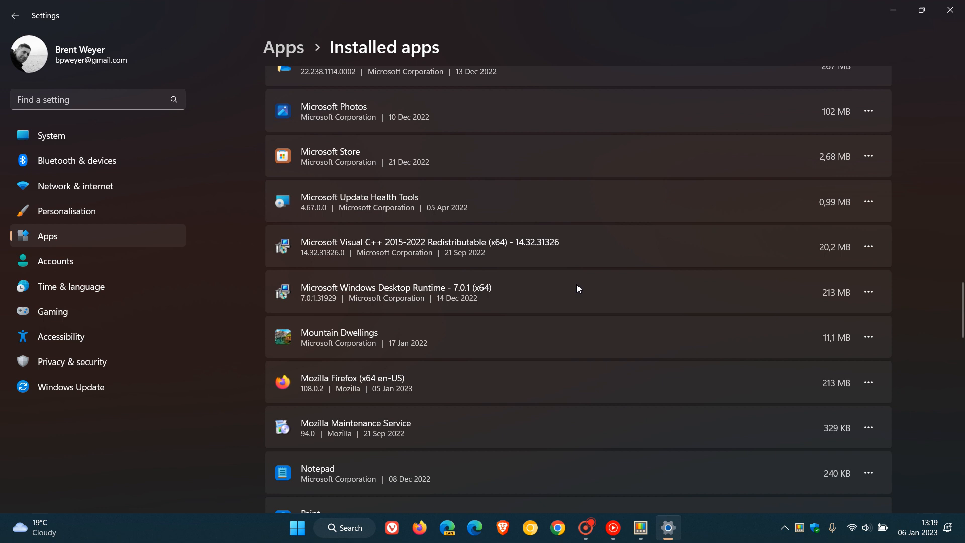
{"action": "mouse_move", "coordinate": [647, 297]}
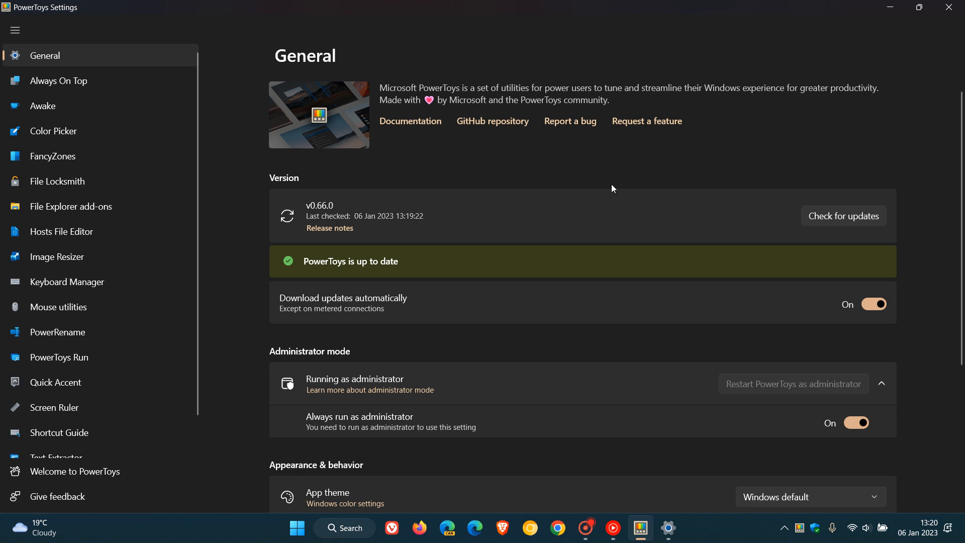
{"action": "mouse_move", "coordinate": [605, 168]}
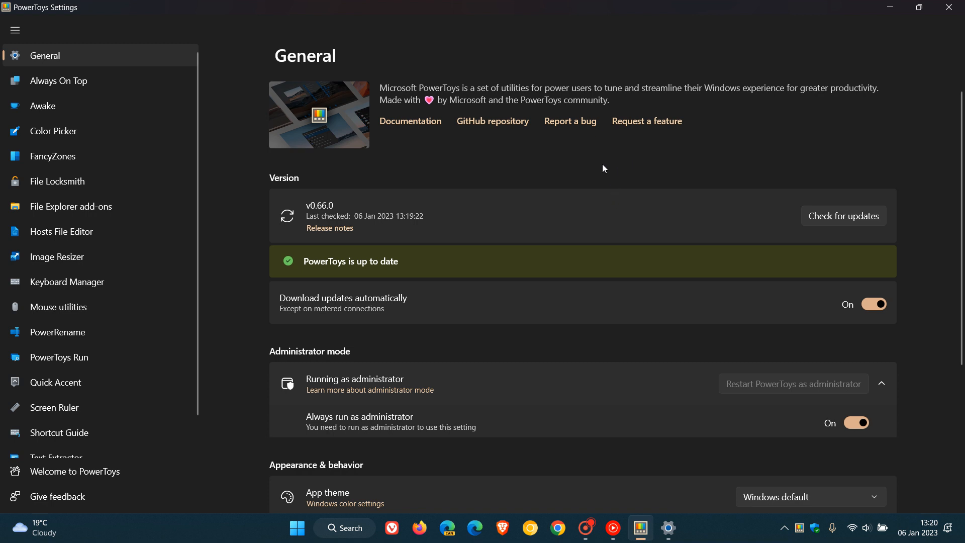
{"action": "mouse_move", "coordinate": [638, 182]}
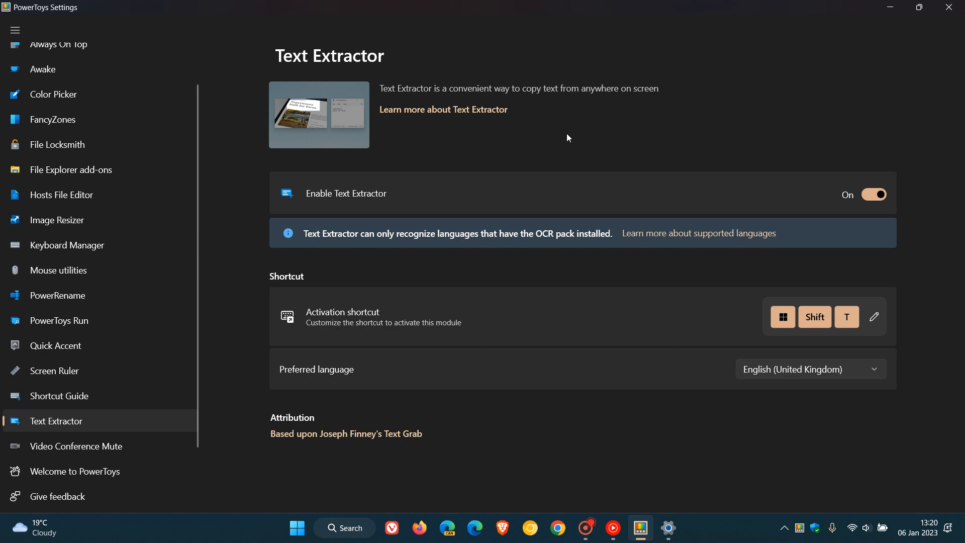
{"action": "mouse_move", "coordinate": [532, 112]}
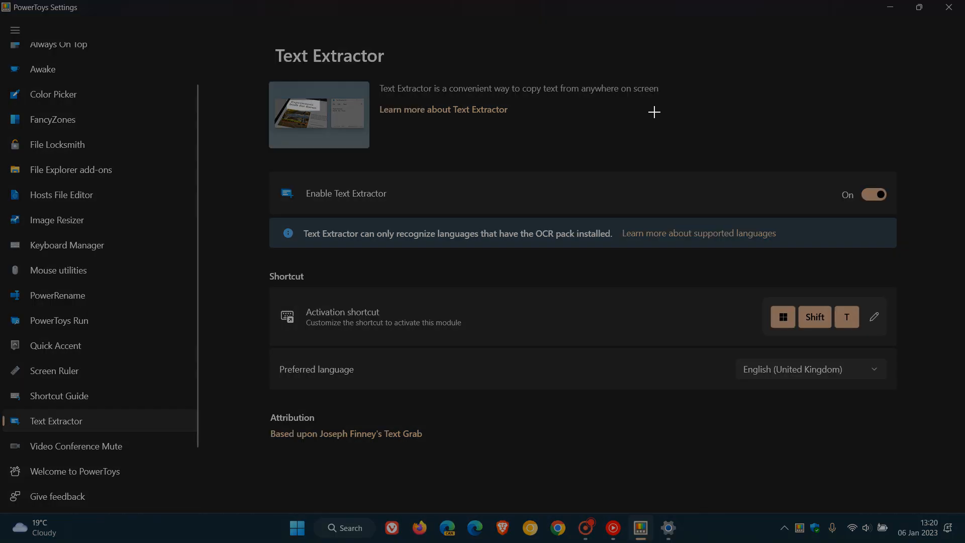
{"action": "left_click", "coordinate": [812, 369]}
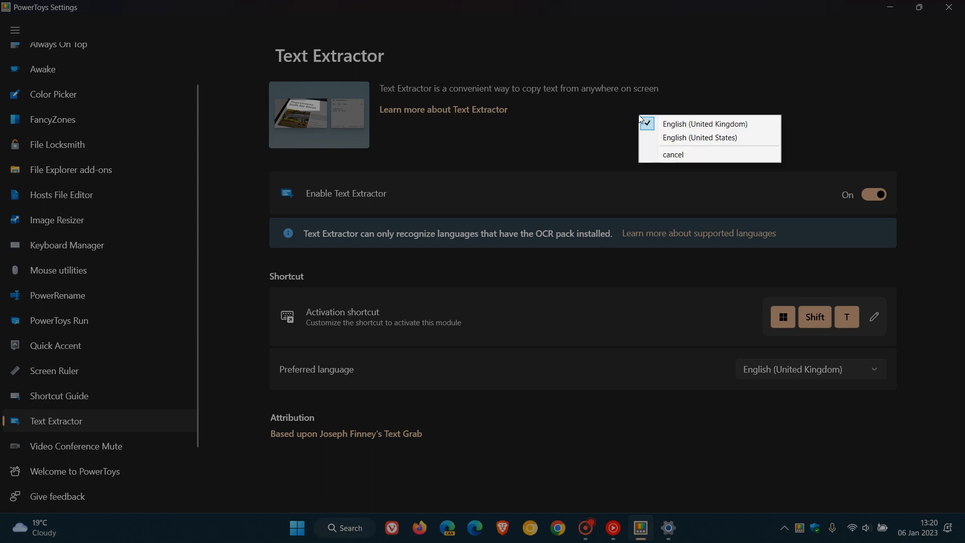
{"action": "mouse_move", "coordinate": [710, 138]}
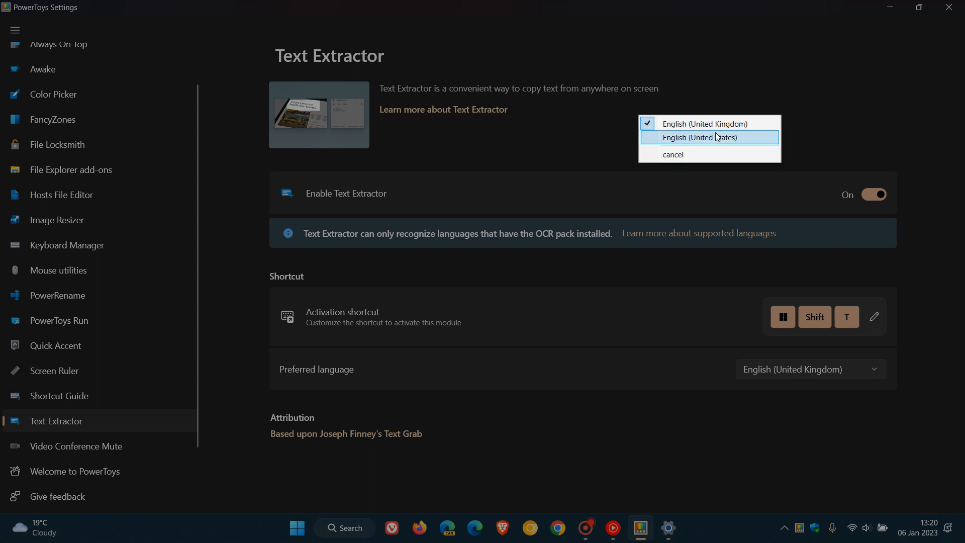
{"action": "mouse_move", "coordinate": [709, 123]}
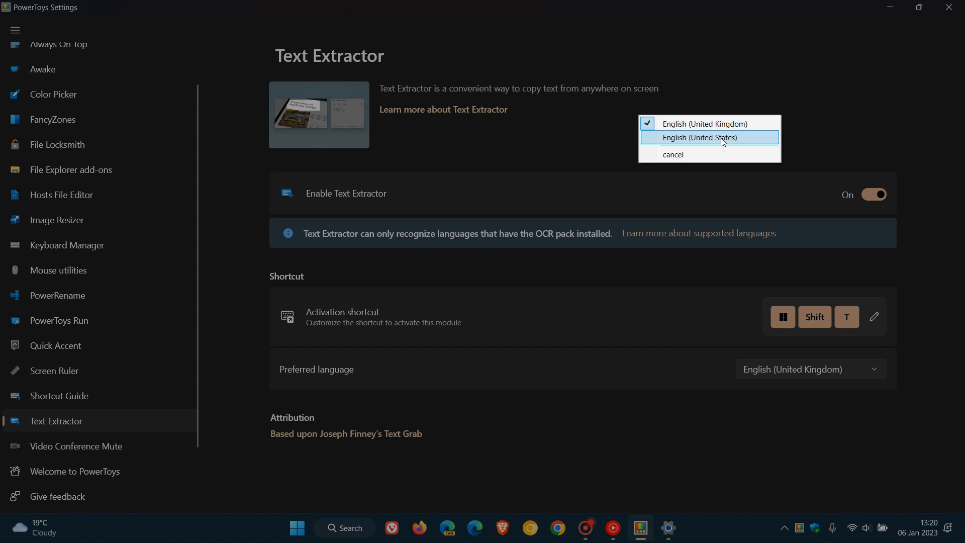
{"action": "left_click", "coordinate": [672, 155]}
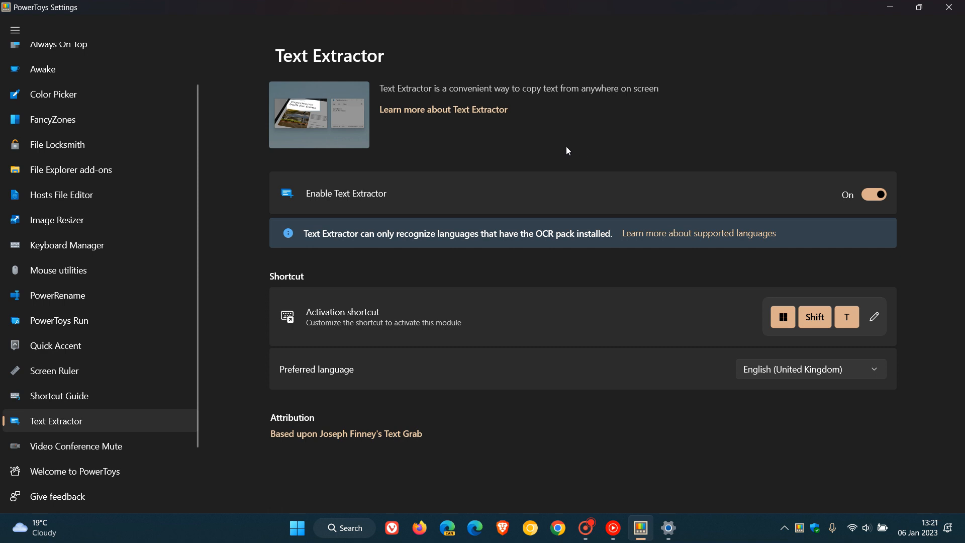
{"action": "mouse_move", "coordinate": [560, 142]}
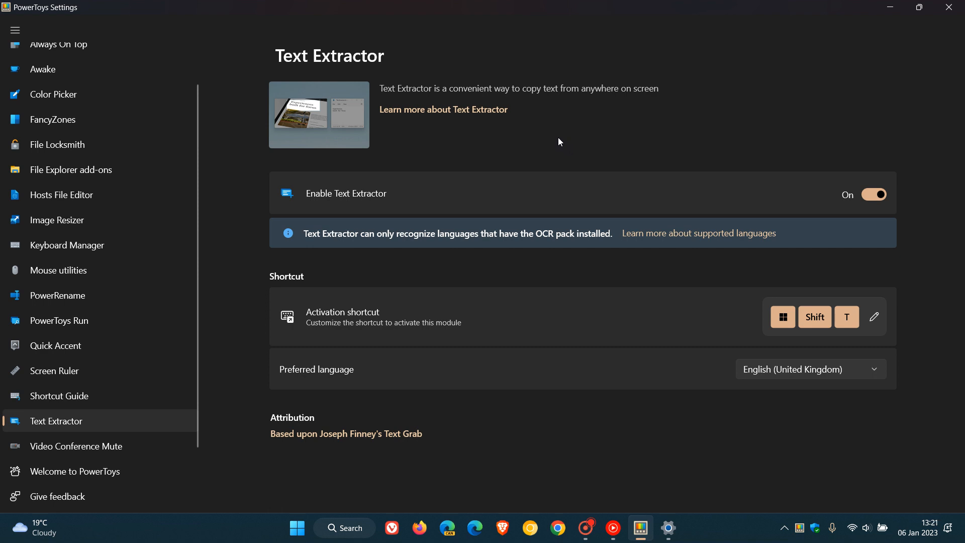
Step: Show the Quick Accent page with its enabled toggle, activation key and character set
{"action": "left_click", "coordinate": [54, 345]}
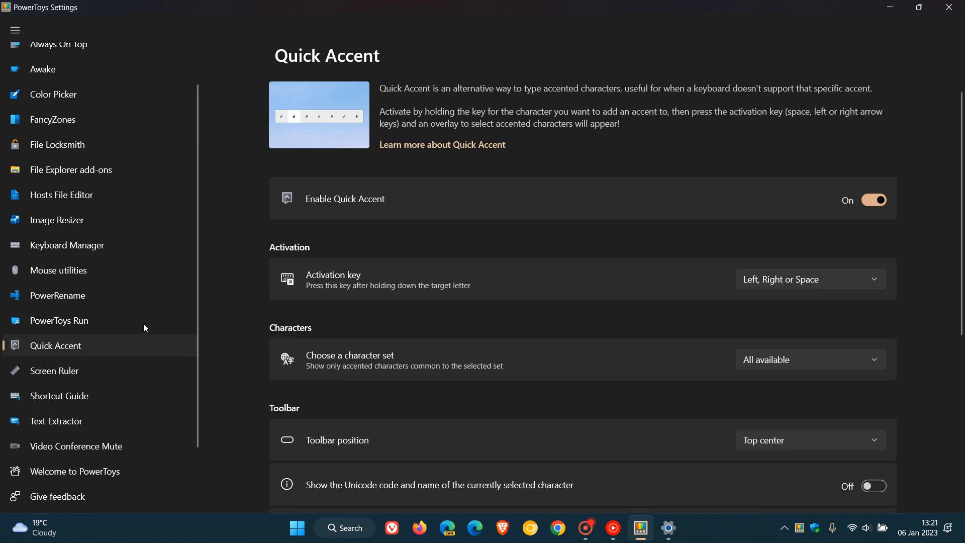
{"action": "mouse_move", "coordinate": [526, 99]}
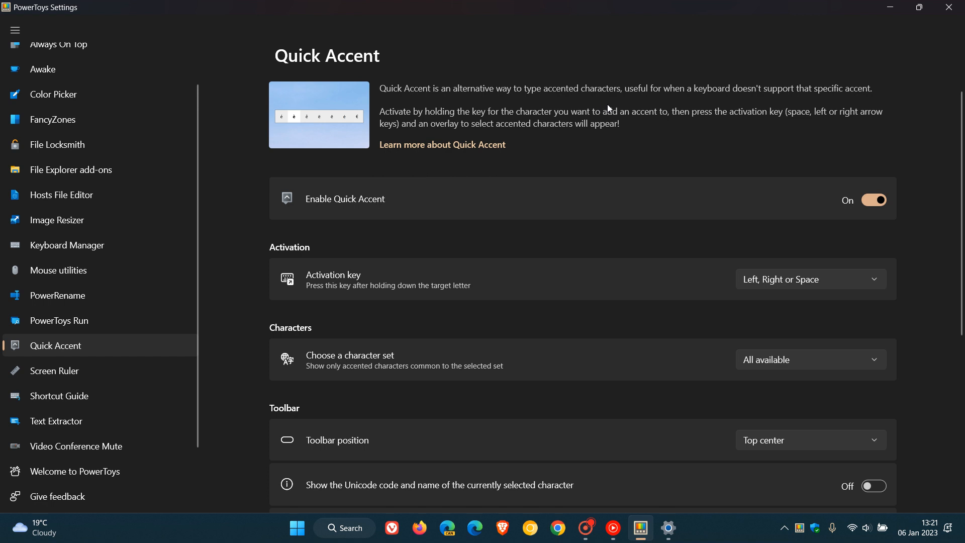
{"action": "mouse_move", "coordinate": [742, 105]}
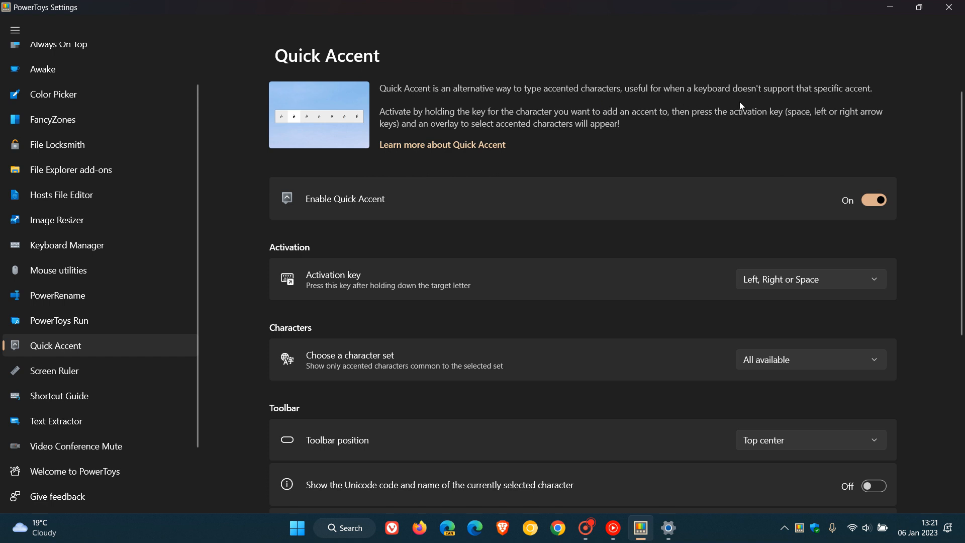
{"action": "mouse_move", "coordinate": [915, 130]}
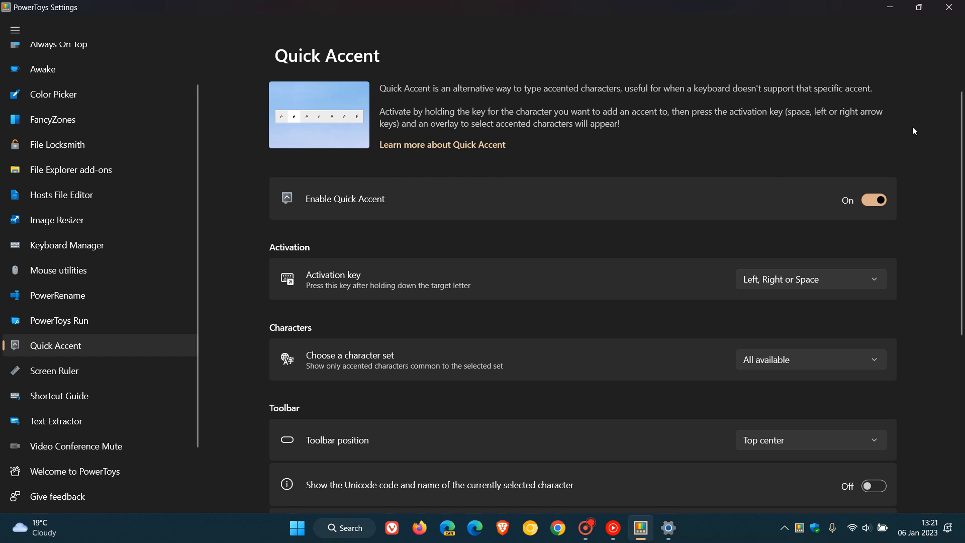
{"action": "mouse_move", "coordinate": [677, 140]}
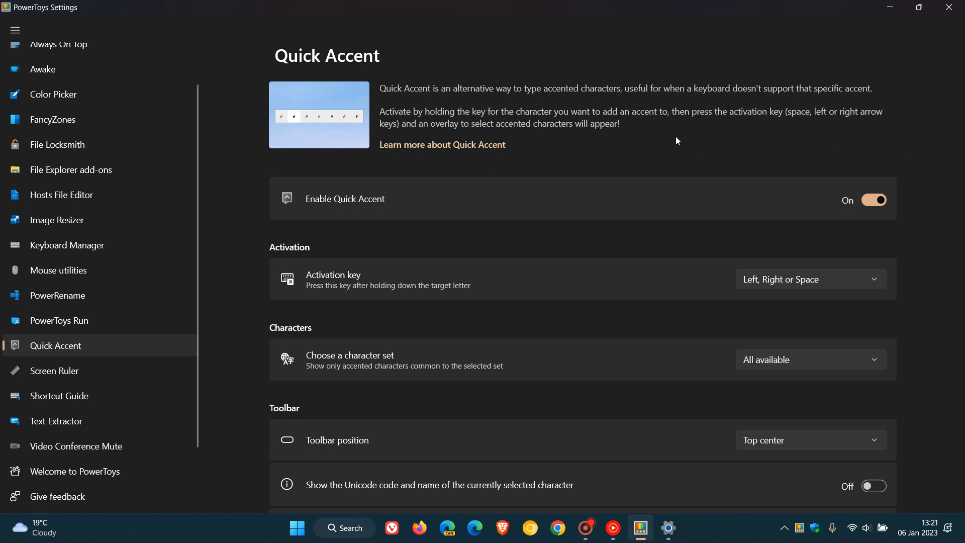
{"action": "mouse_move", "coordinate": [585, 160]}
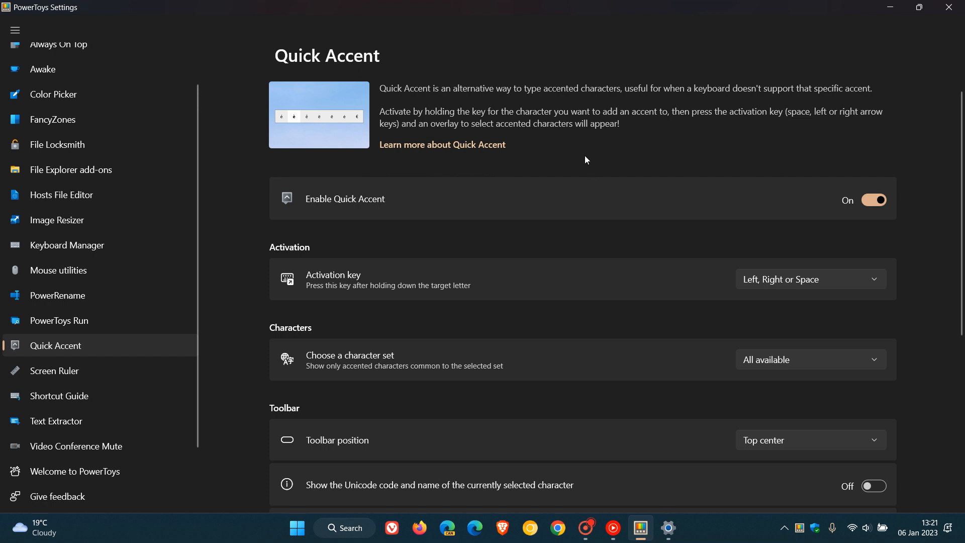
{"action": "mouse_move", "coordinate": [583, 165]}
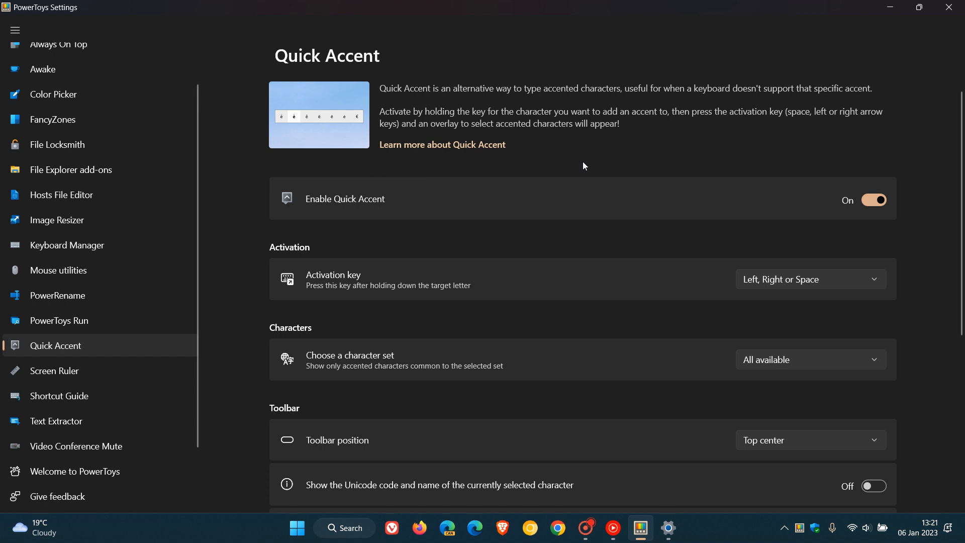
{"action": "mouse_move", "coordinate": [559, 153]}
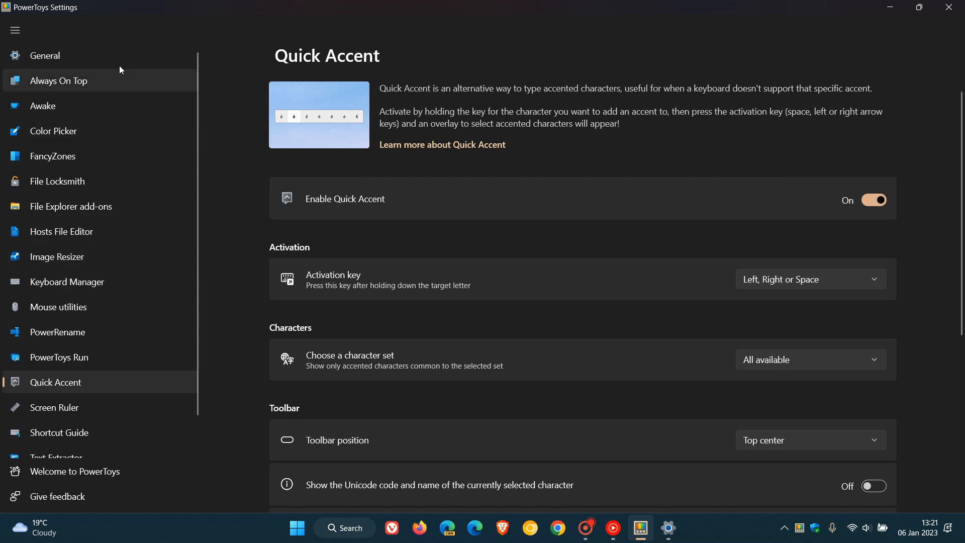
Step: Return to the General page showing installed version v0.66.0
{"action": "left_click", "coordinate": [44, 55]}
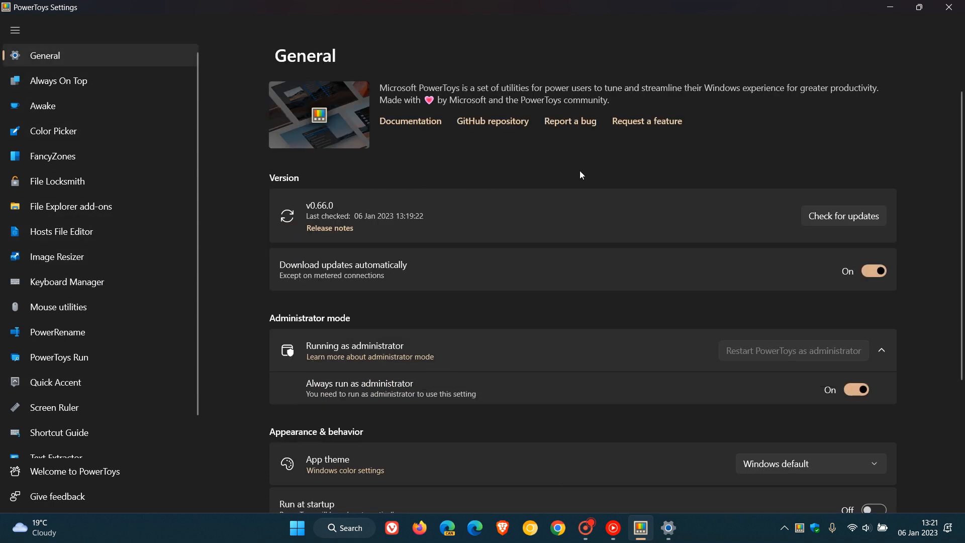
{"action": "mouse_move", "coordinate": [584, 167]}
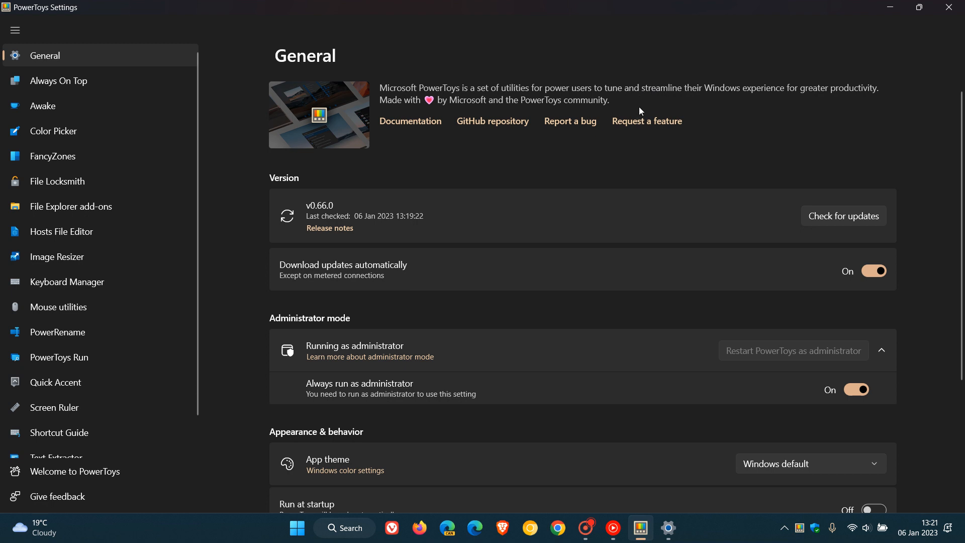
{"action": "mouse_move", "coordinate": [723, 126]}
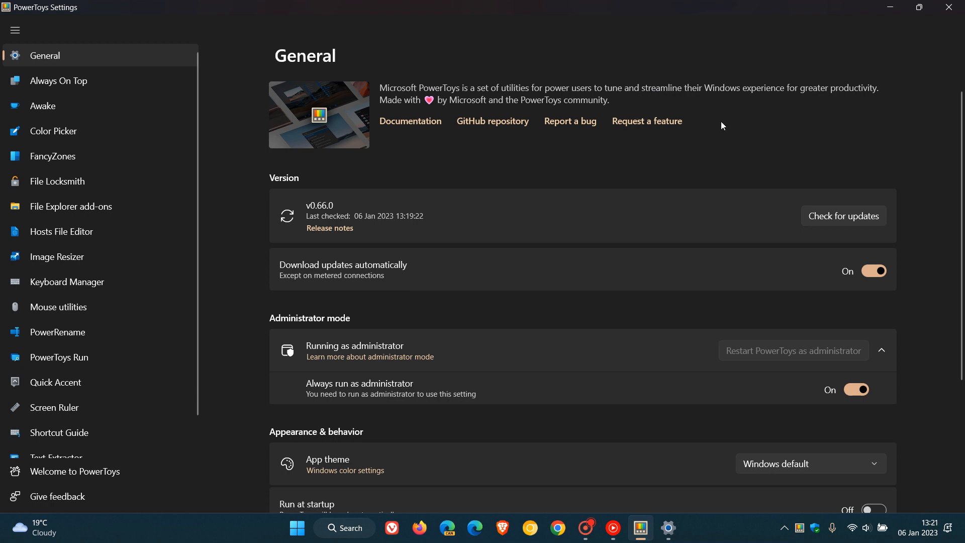
{"action": "mouse_move", "coordinate": [876, 123]}
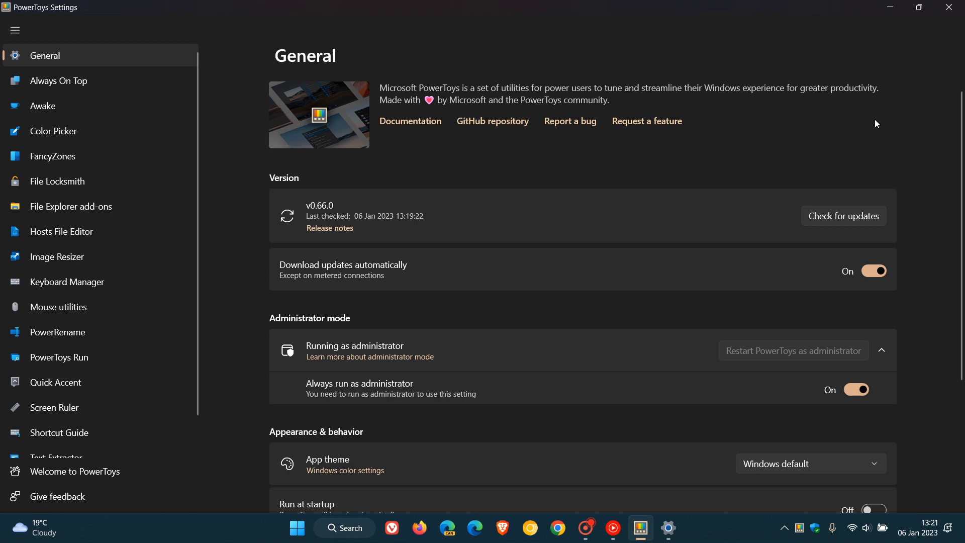
{"action": "mouse_move", "coordinate": [655, 157]}
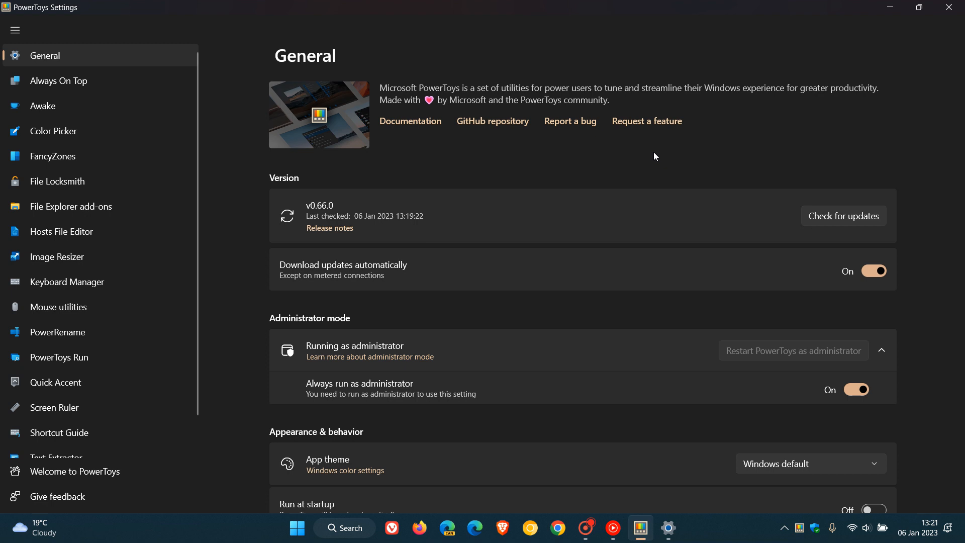
{"action": "mouse_move", "coordinate": [464, 169]}
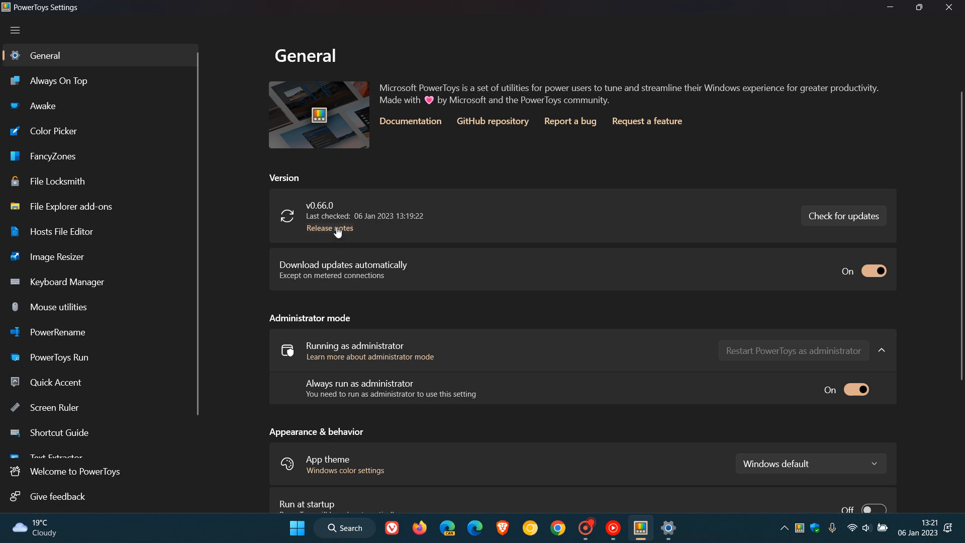
Step: Scroll through the v0.66 release notes on GitHub, then minimise Chrome back to PowerToys Settings
{"action": "left_click", "coordinate": [330, 228]}
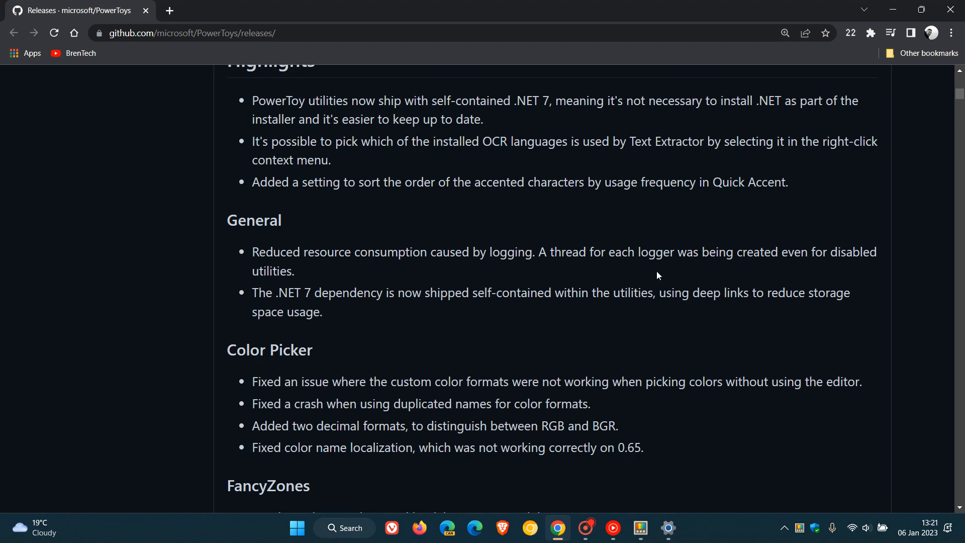
{"action": "scroll", "scroll_direction": "down", "scroll_amount": 3}
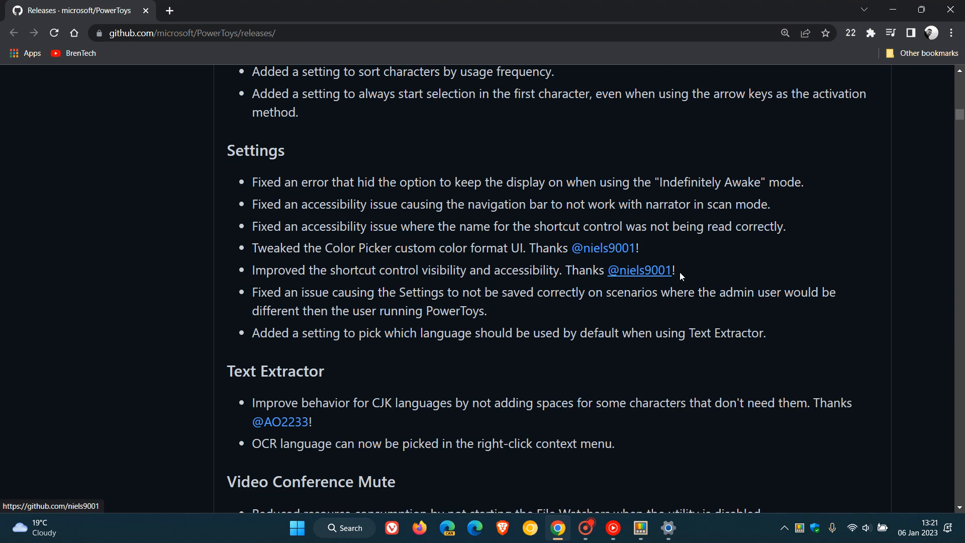
{"action": "mouse_move", "coordinate": [892, 11]}
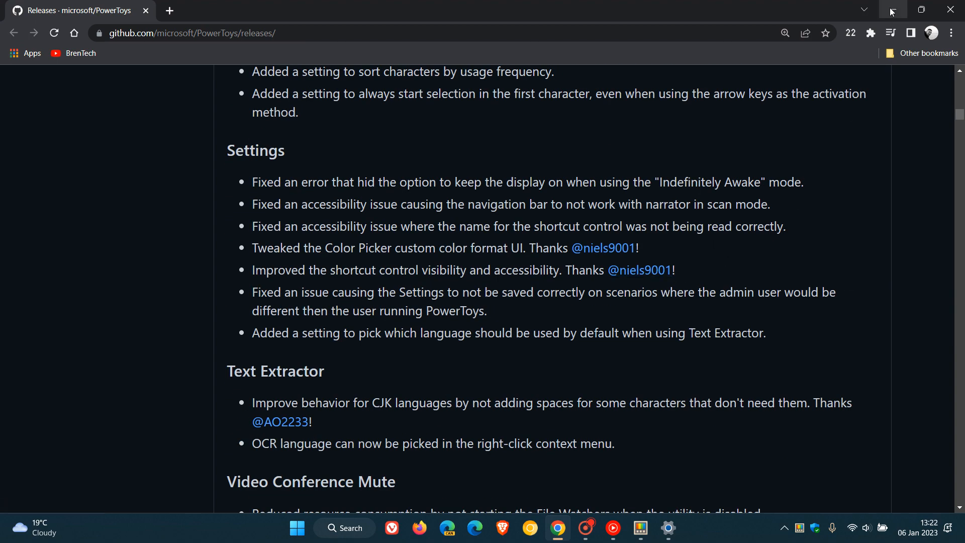
{"action": "left_click", "coordinate": [641, 533]}
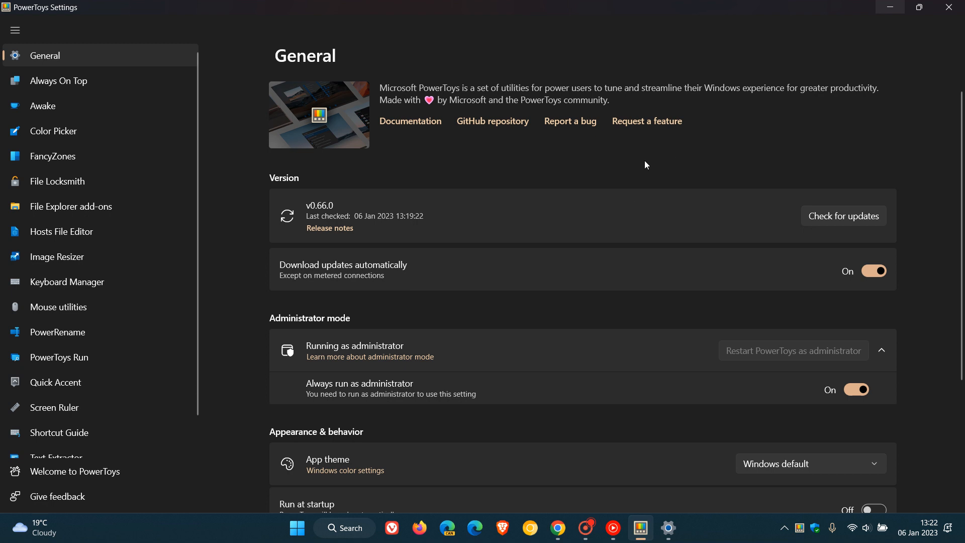